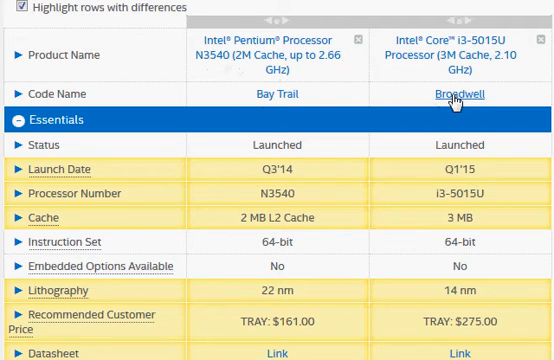
mouse_move(537, 105)
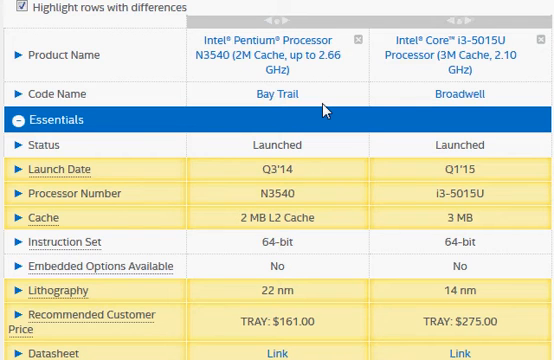
mouse_move(326, 110)
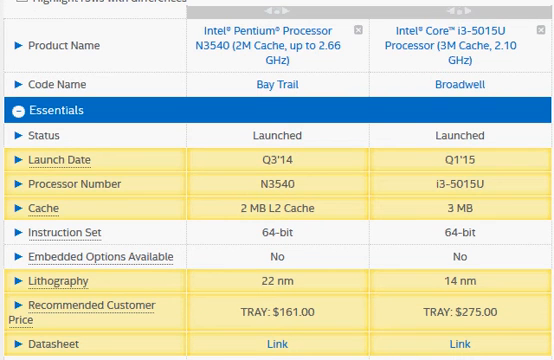
Scroll down to the Performance section and select the i3-5015U's 15 W TDP value
scroll(down, 3)
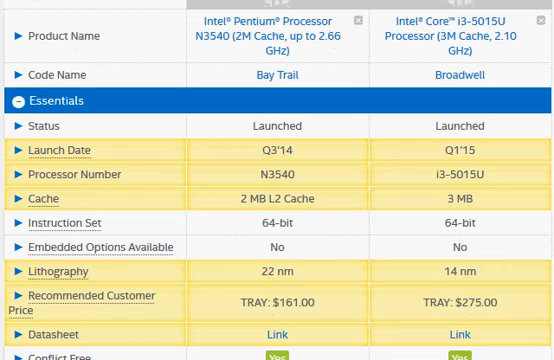
mouse_move(488, 72)
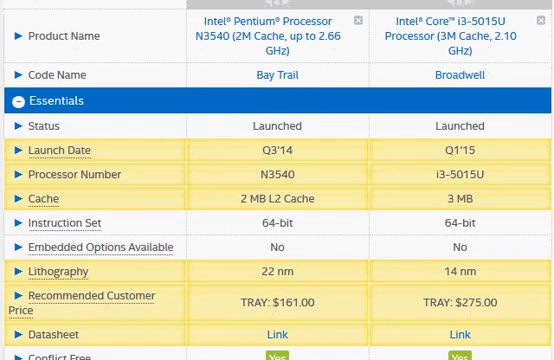
scroll(down, 3)
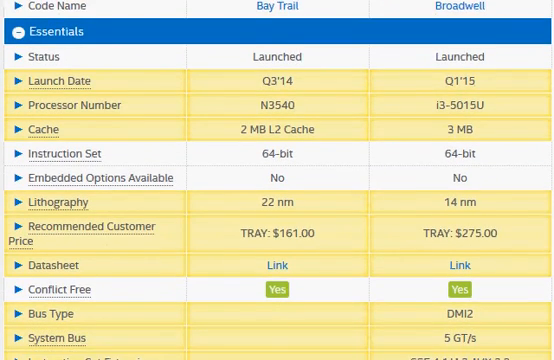
scroll(down, 3)
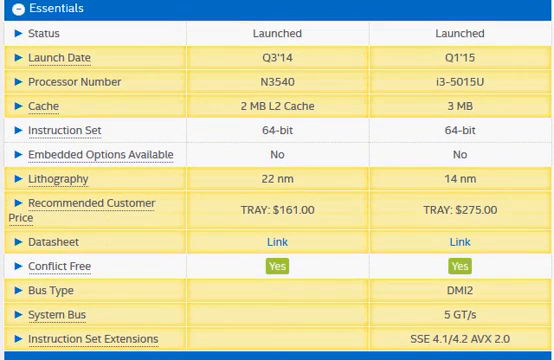
scroll(down, 3)
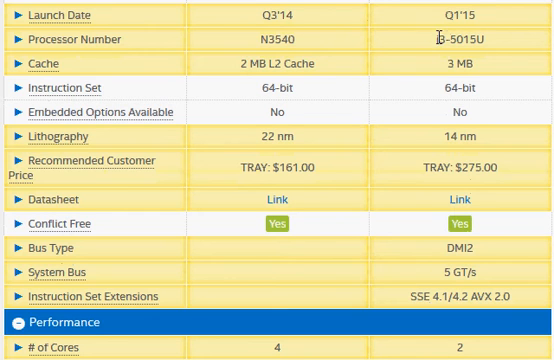
double_click(468, 13)
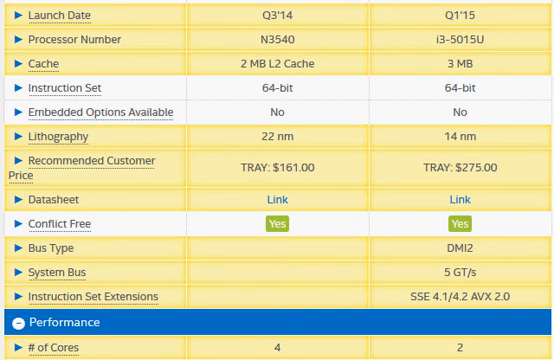
scroll(down, 3)
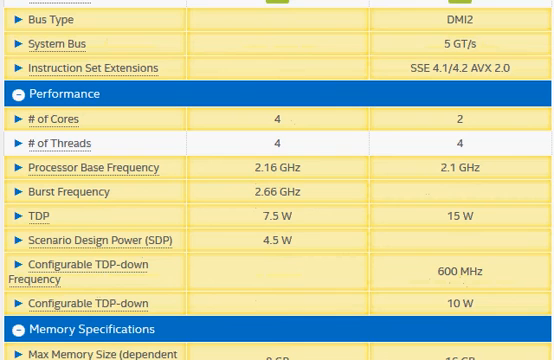
mouse_move(391, 61)
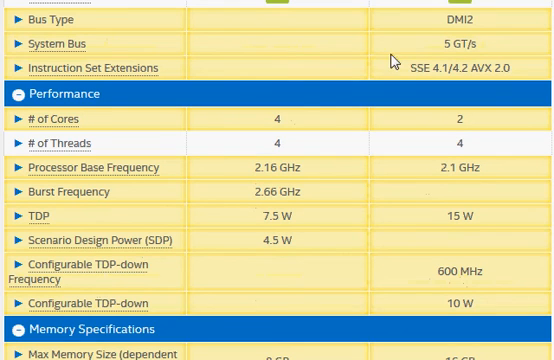
double_click(278, 118)
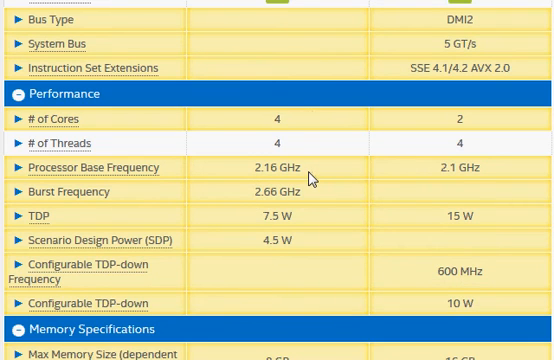
double_click(275, 217)
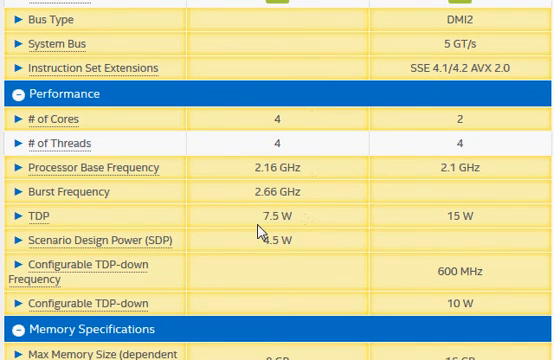
double_click(463, 214)
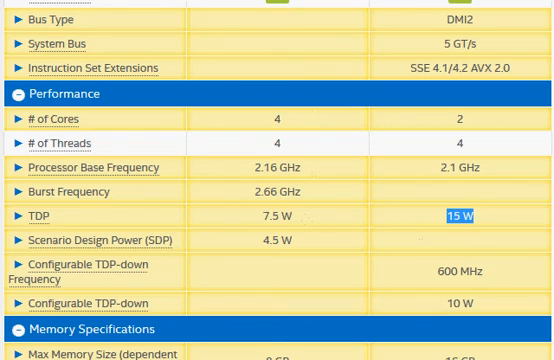
scroll(down, 3)
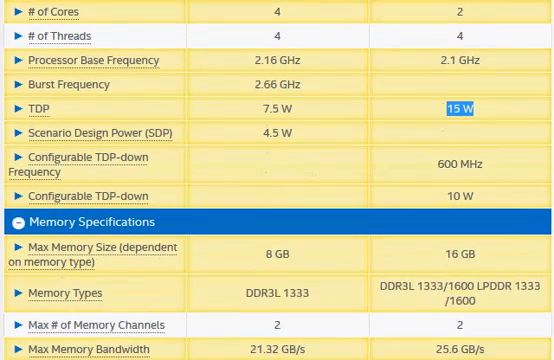
scroll(down, 3)
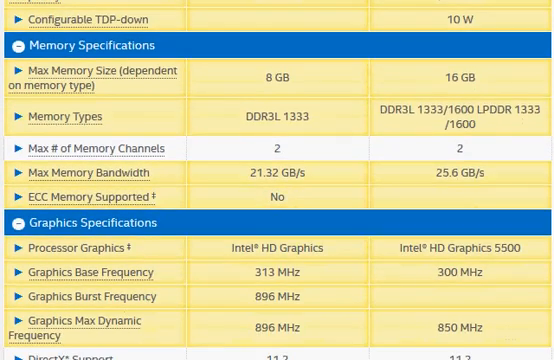
scroll(down, 3)
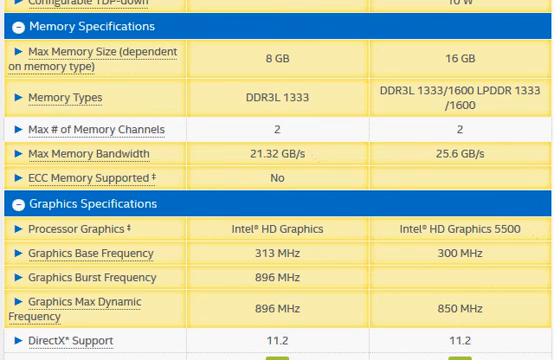
scroll(down, 3)
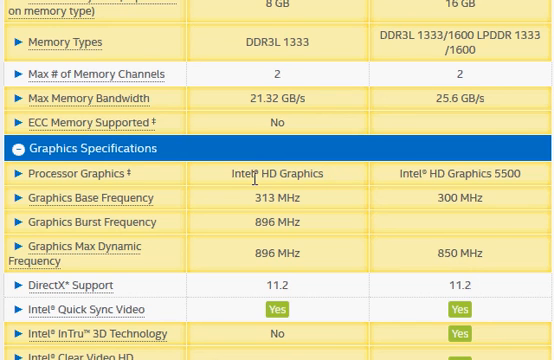
double_click(287, 173)
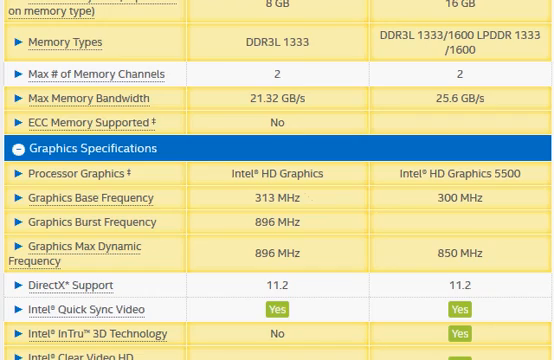
scroll(up, 3)
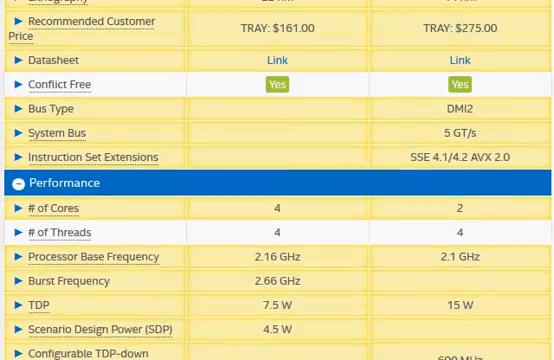
Scroll the comparison to show the $161.00 and $275.00 recommended customer prices
scroll(down, 3)
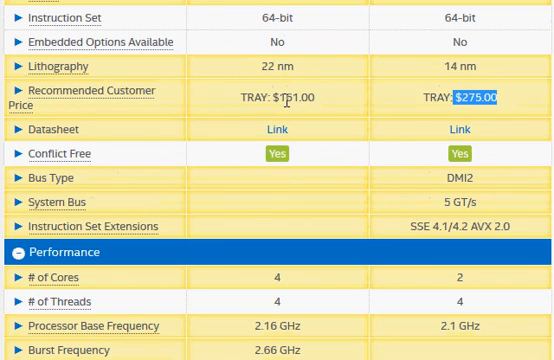
mouse_move(262, 96)
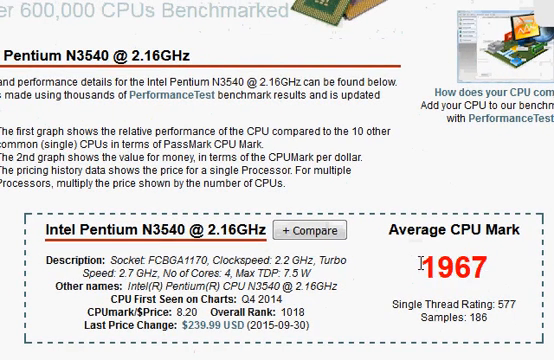
mouse_move(495, 278)
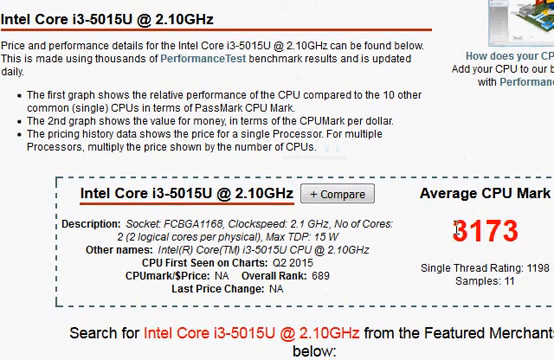
mouse_move(530, 236)
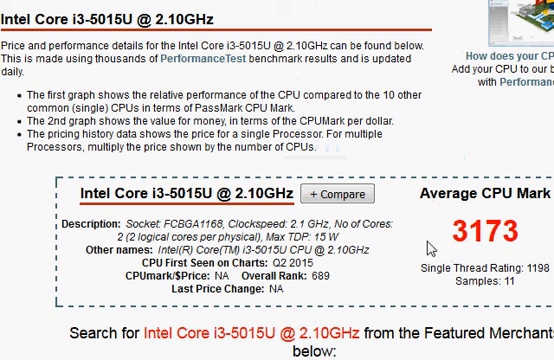
Select the Intel Core i3-5015U model name in the PassMark page heading
double_click(185, 192)
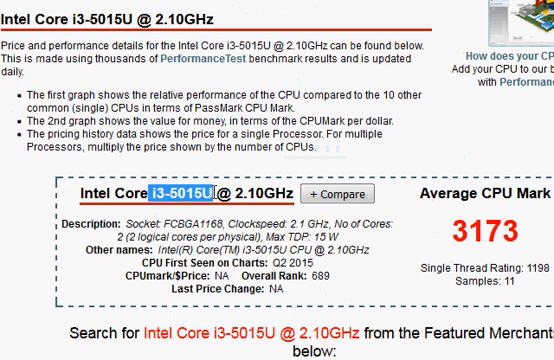